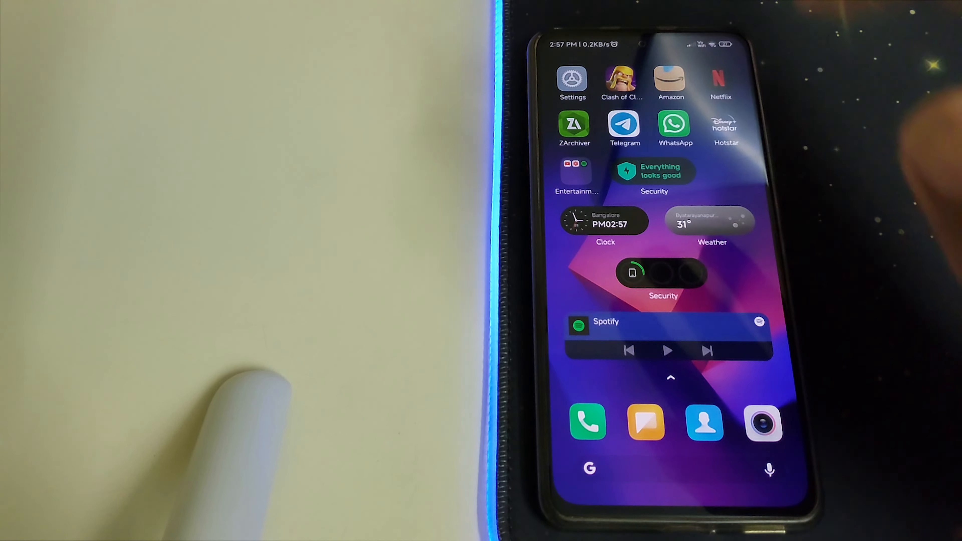
Step: From MIUI Settings, reboot the Mi 11X into the TWRP recovery main menu
click(572, 82)
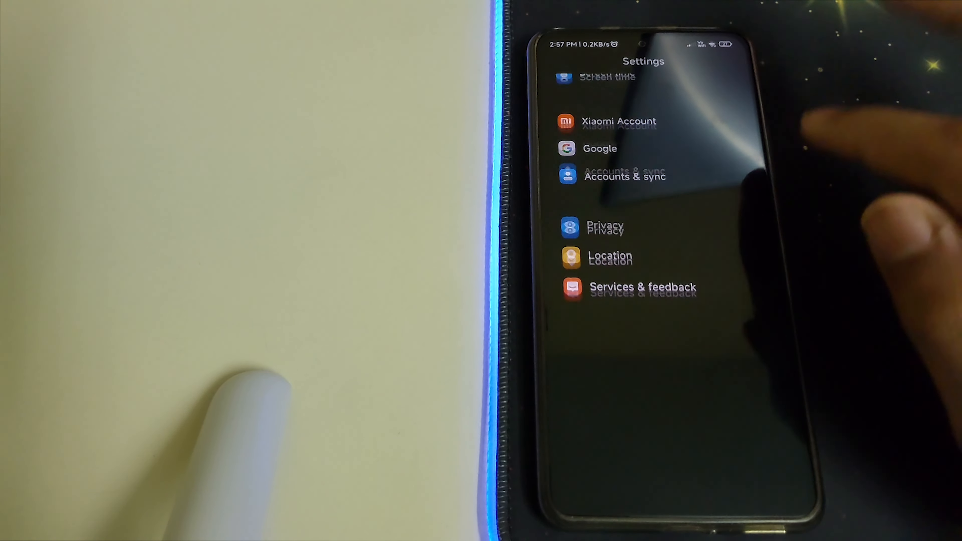
scroll(down, 3)
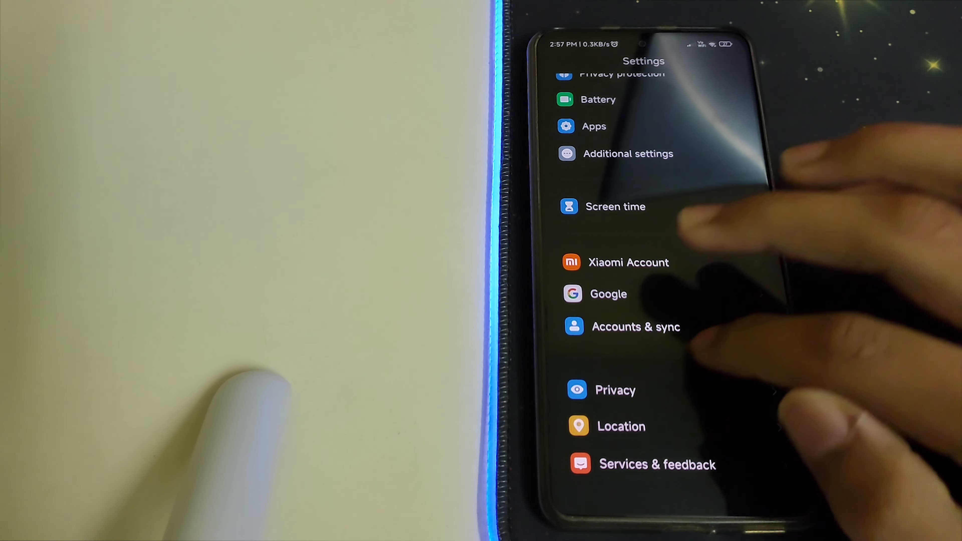
click(628, 262)
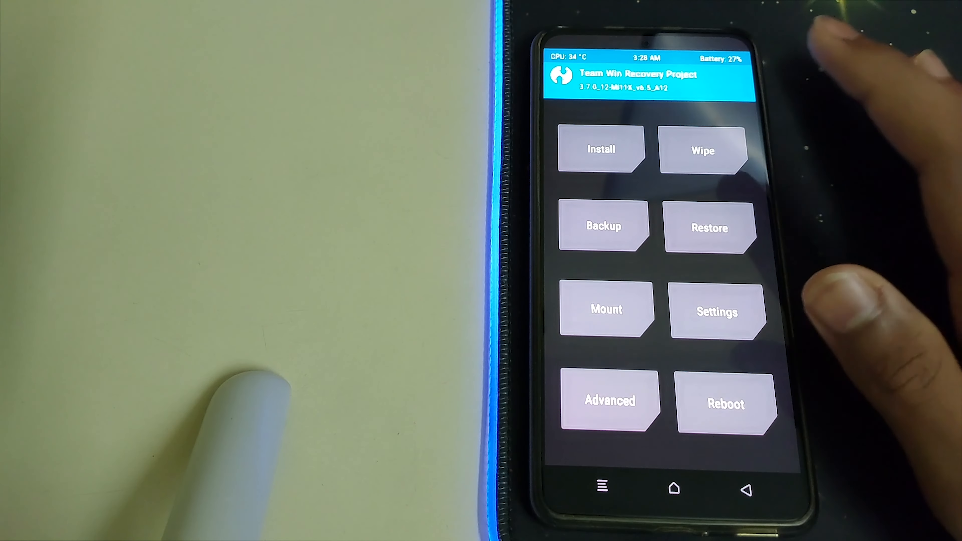
Step: Wipe Dalvik / ART Cache via Advanced Wipe, then browse /sdcard for the ROM zip
click(702, 150)
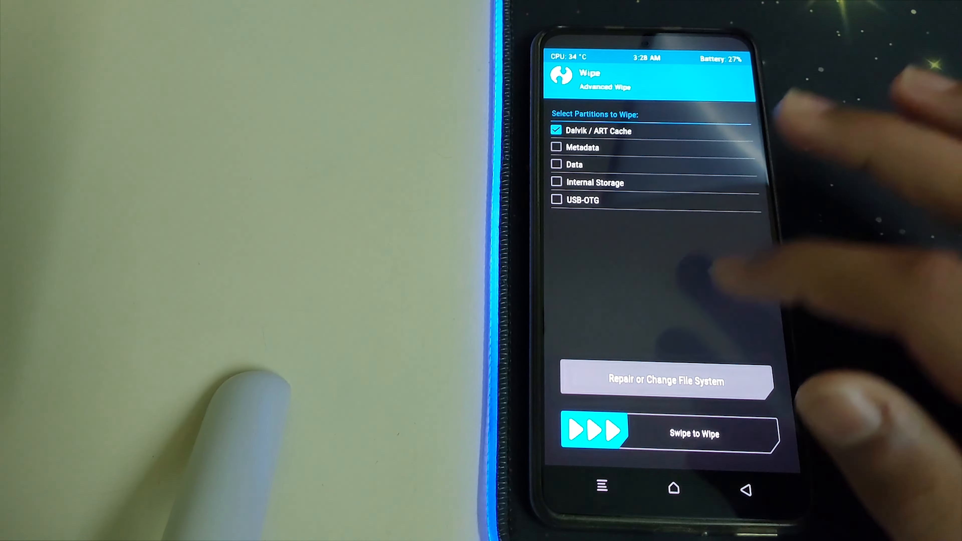
drag(595, 432, 748, 433)
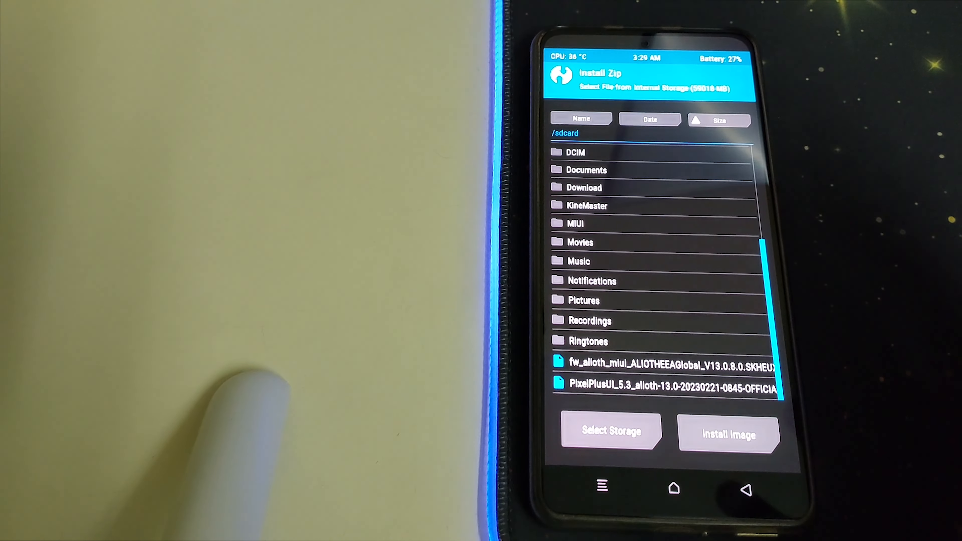
click(666, 361)
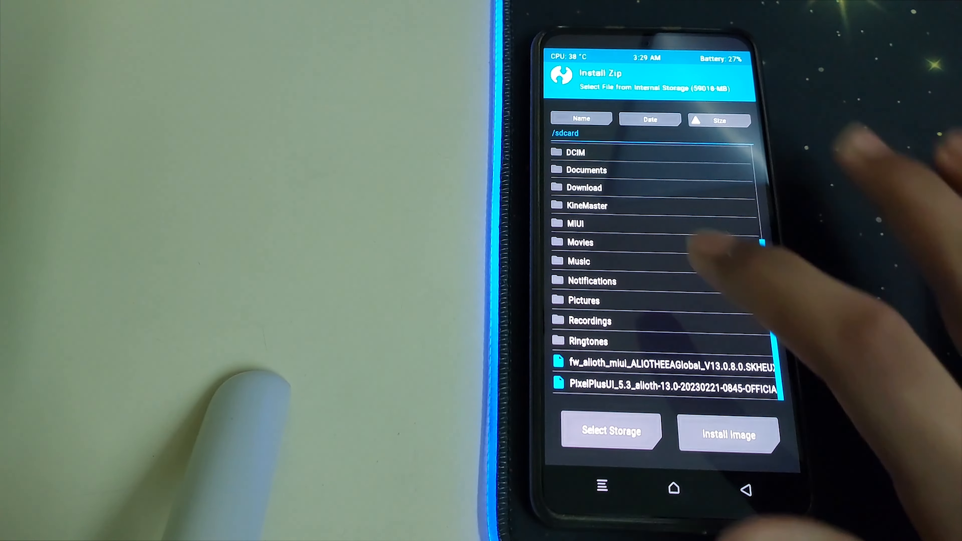
Step: Flash the PixelPlusUI 5.3 zip with 'Automatically Reflash TWRP after flashing a ROM' enabled
click(666, 388)
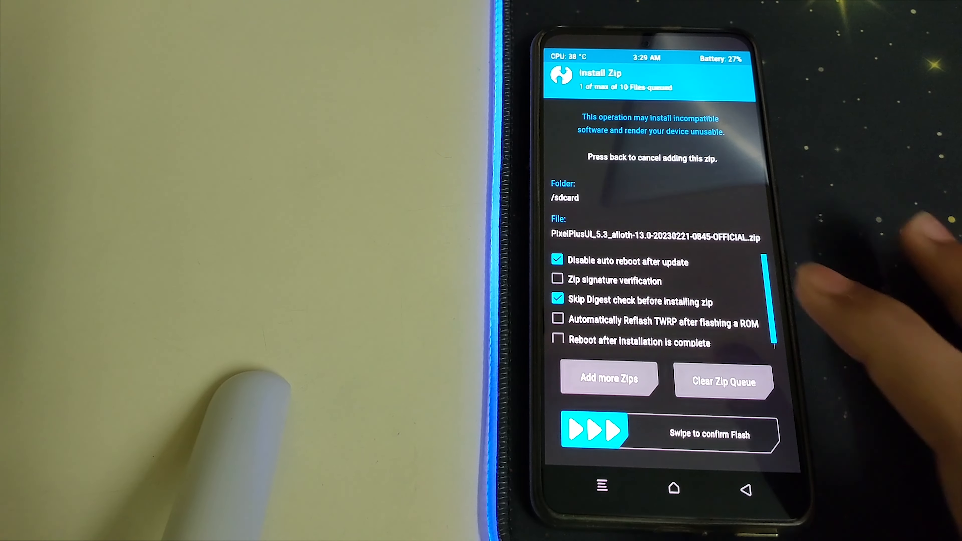
click(557, 317)
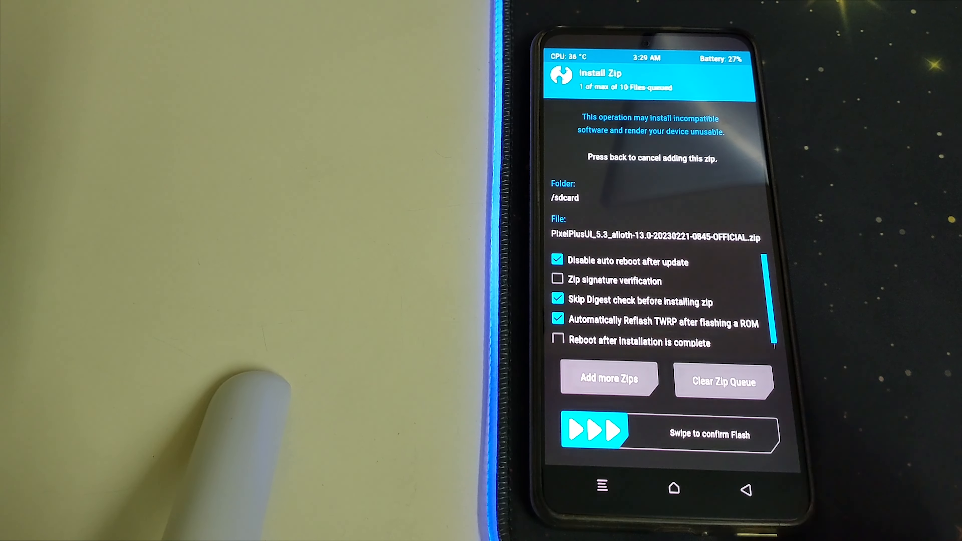
drag(589, 433, 755, 434)
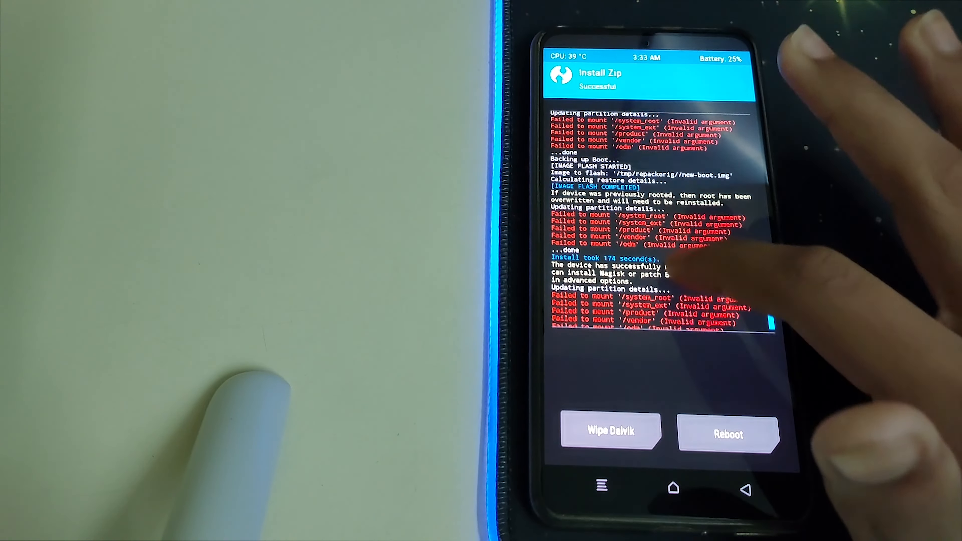
Step: Format Data confirmed with 'yes', then reboot system into the PixelPlusUI welcome screen
scroll(down, 3)
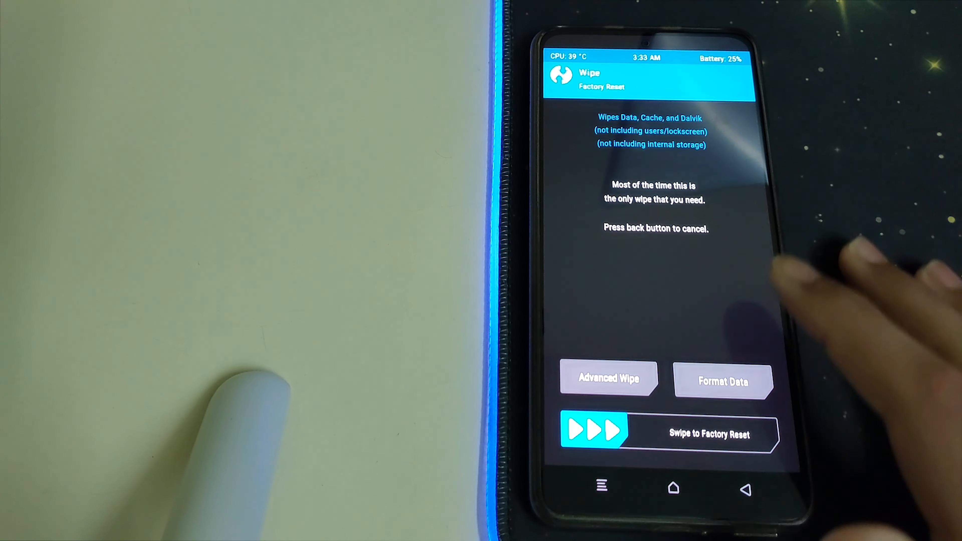
click(722, 381)
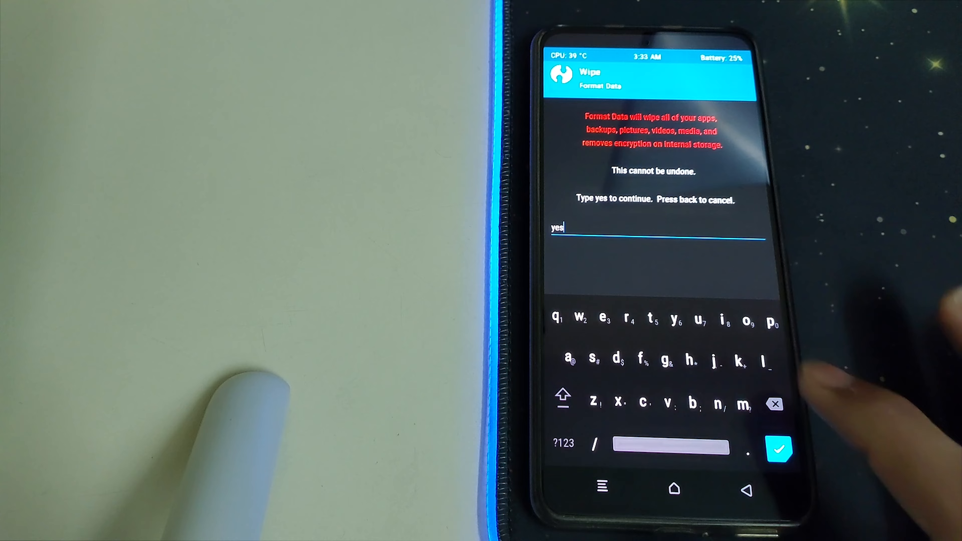
click(779, 448)
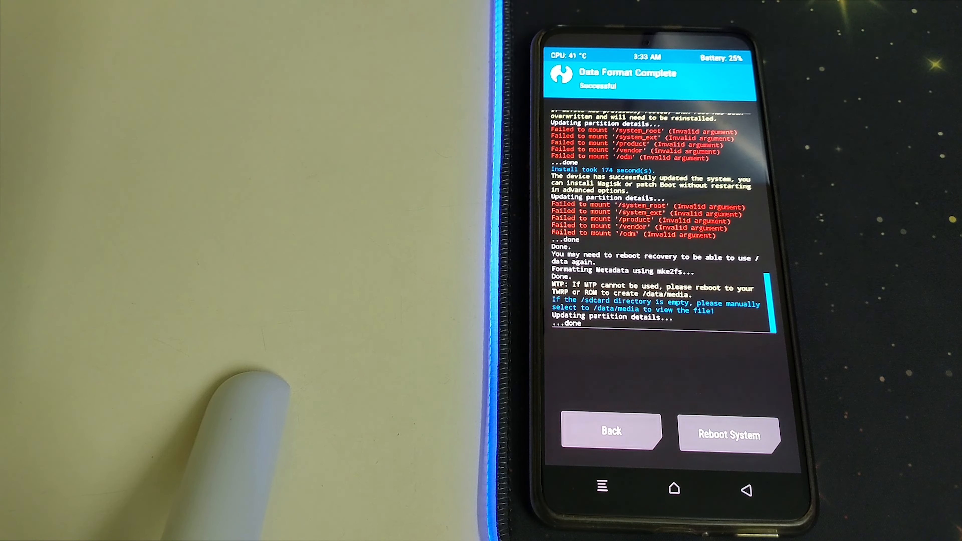
click(729, 435)
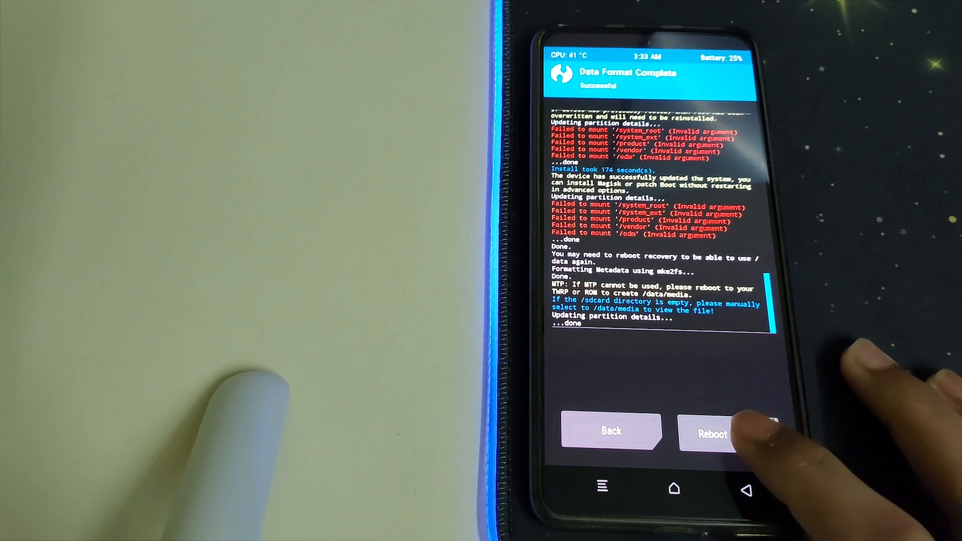
click(712, 431)
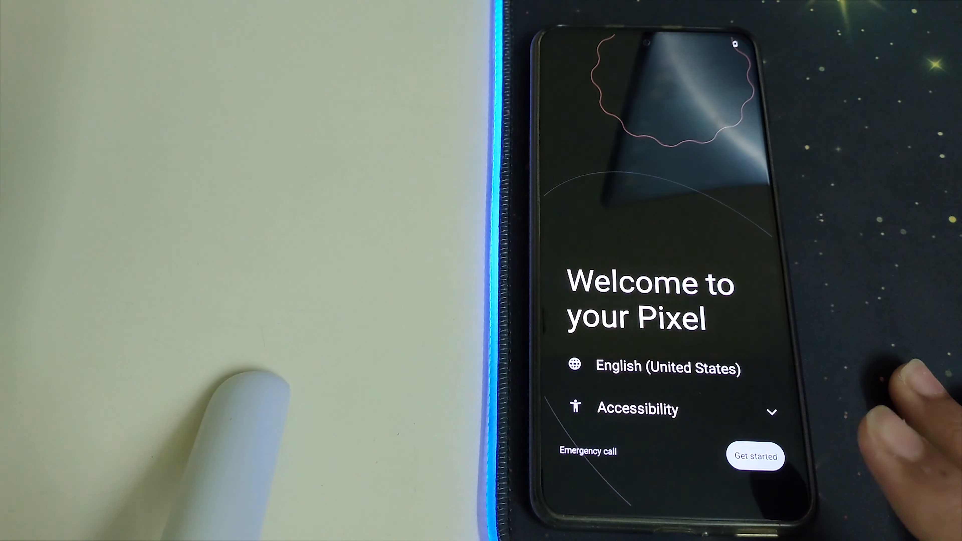
Step: Get through setup skipping mobile network and Google account to reach Display settings
click(755, 456)
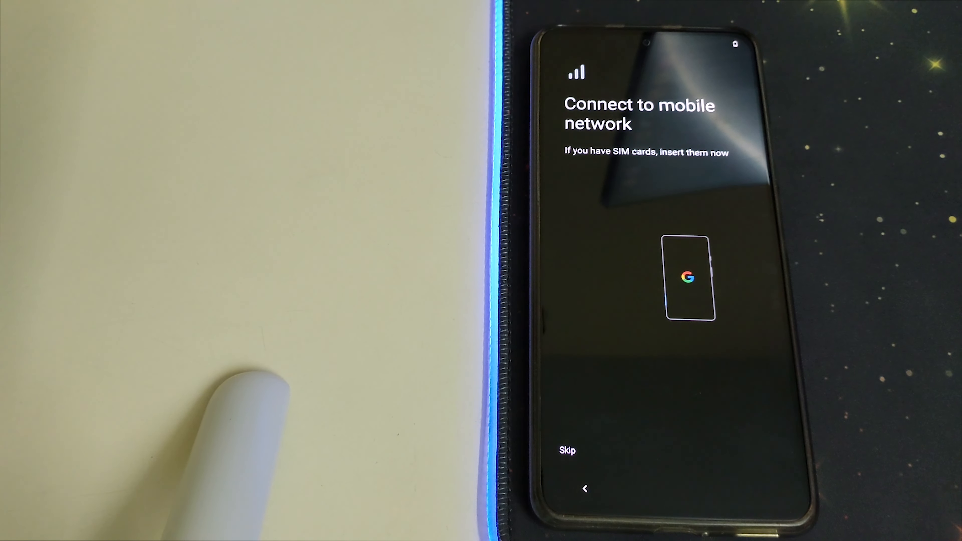
click(566, 450)
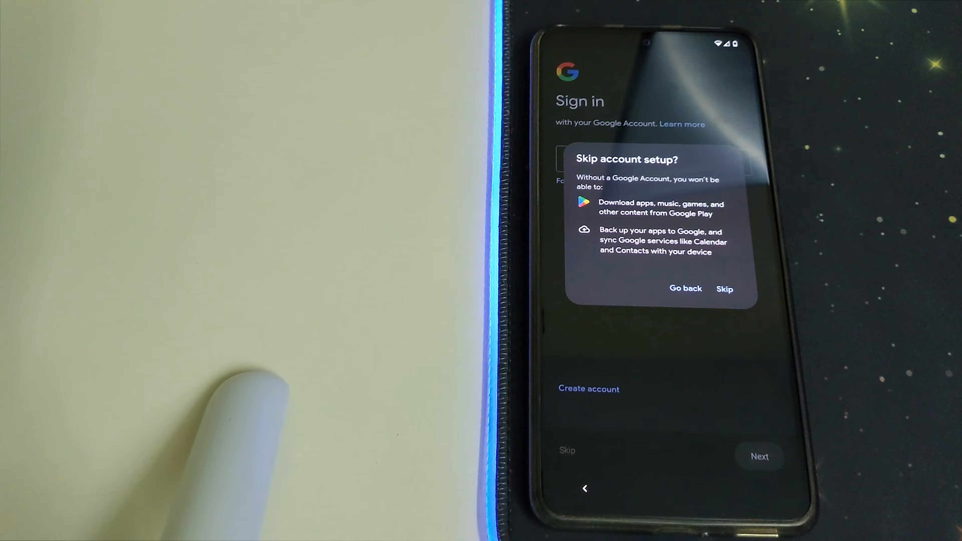
click(723, 289)
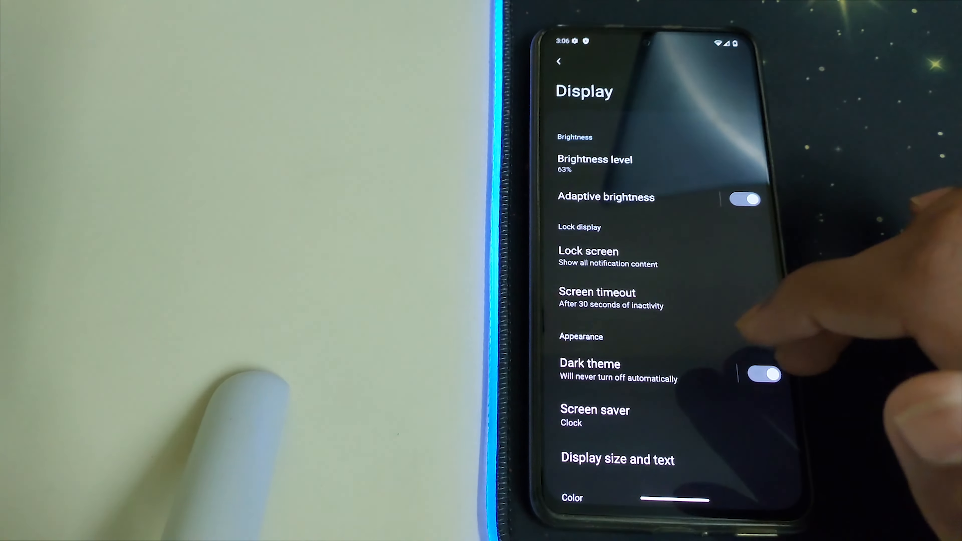
Step: In About phone, trigger the Android 13 easter egg and review the build number, ending at the app drawer
scroll(down, 3)
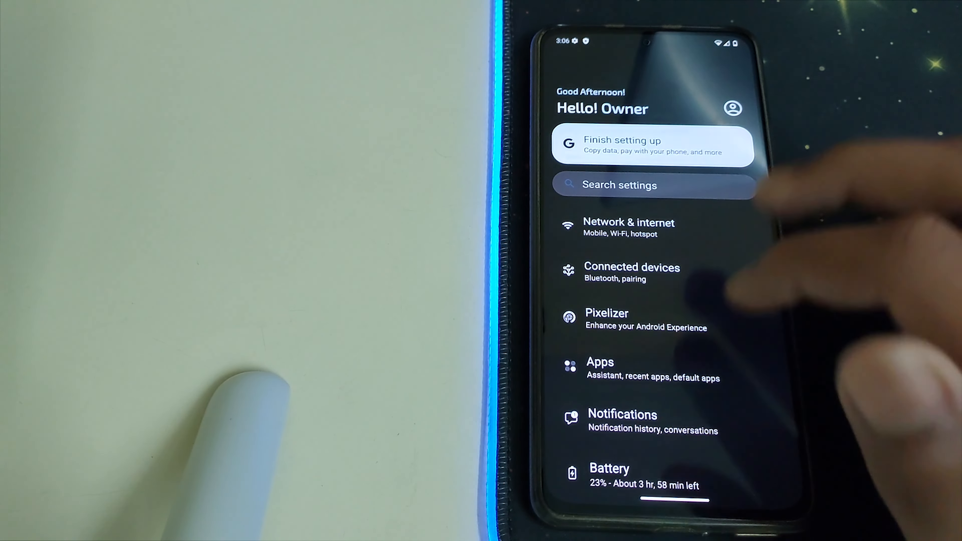
scroll(down, 3)
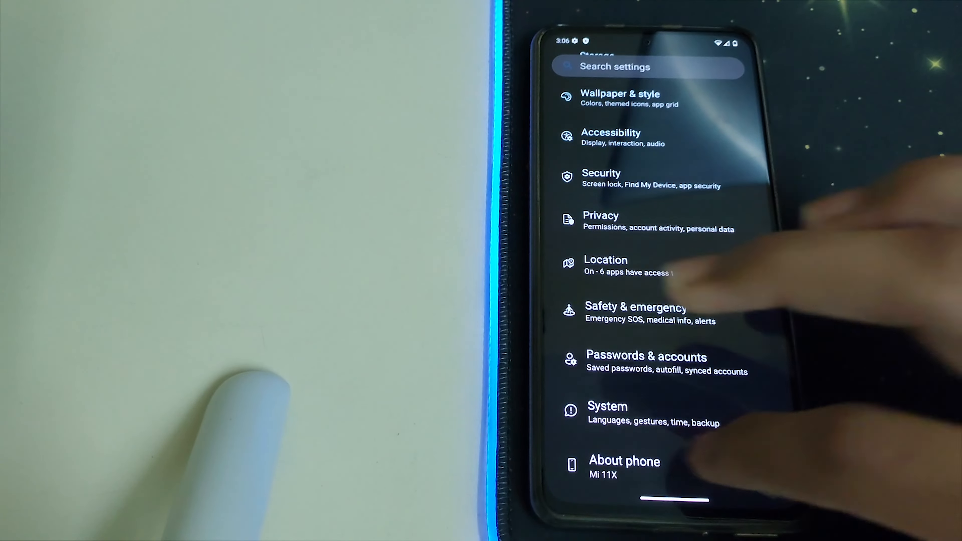
click(625, 466)
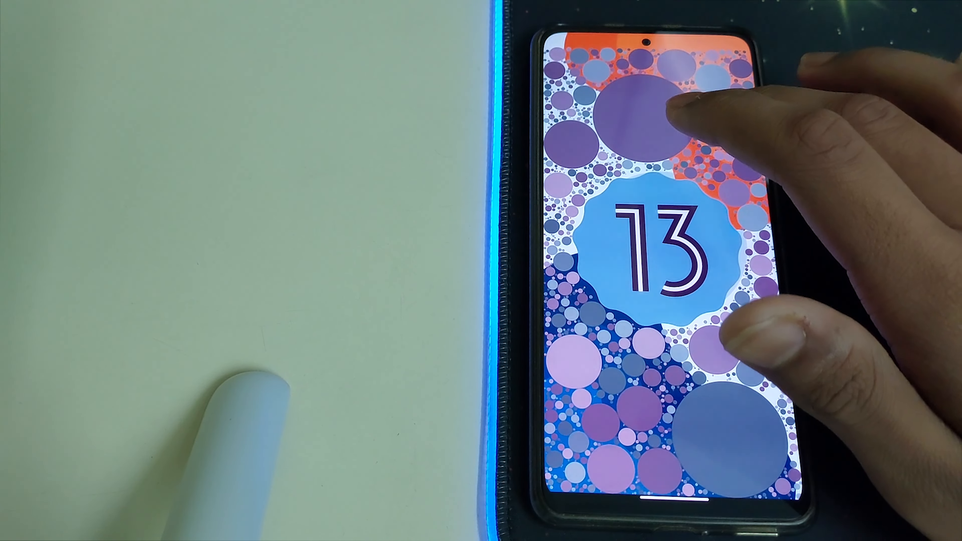
click(662, 110)
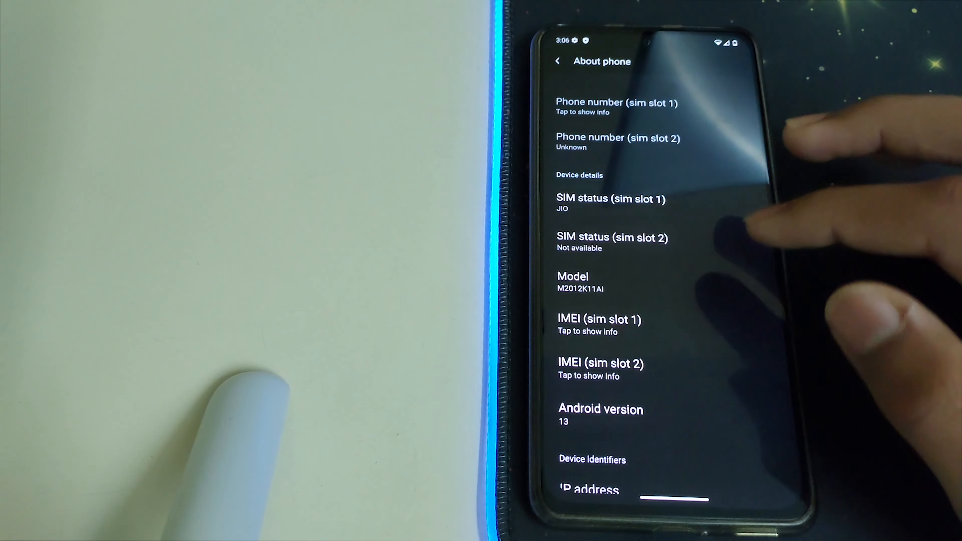
scroll(down, 3)
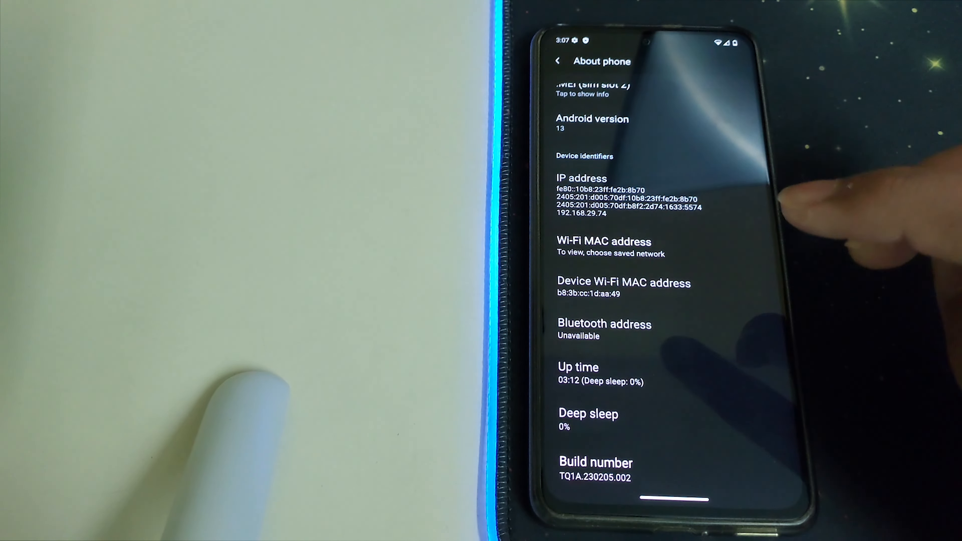
scroll(down, 3)
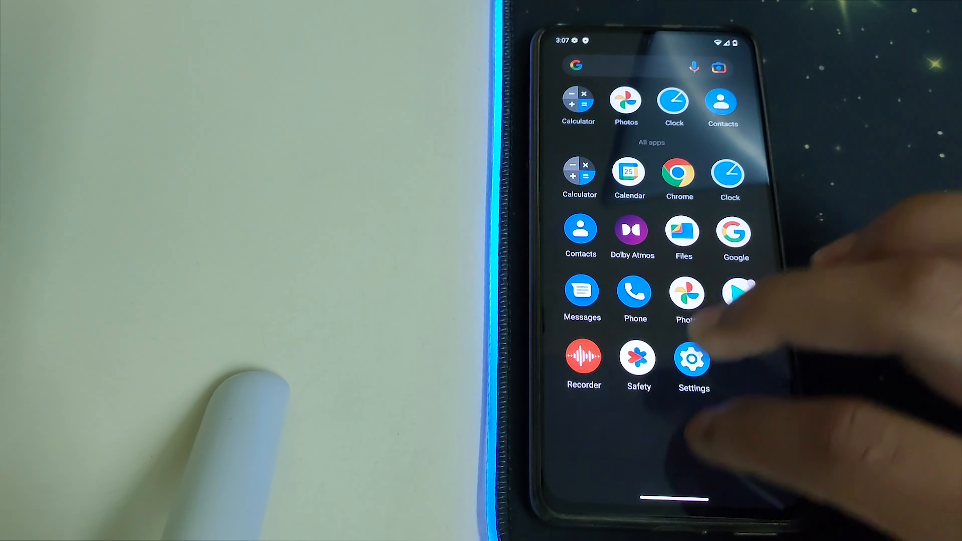
Step: From the volume panel, check Sound & vibration levels, then return to the app drawer with Geekbench 5 and CPU
click(686, 292)
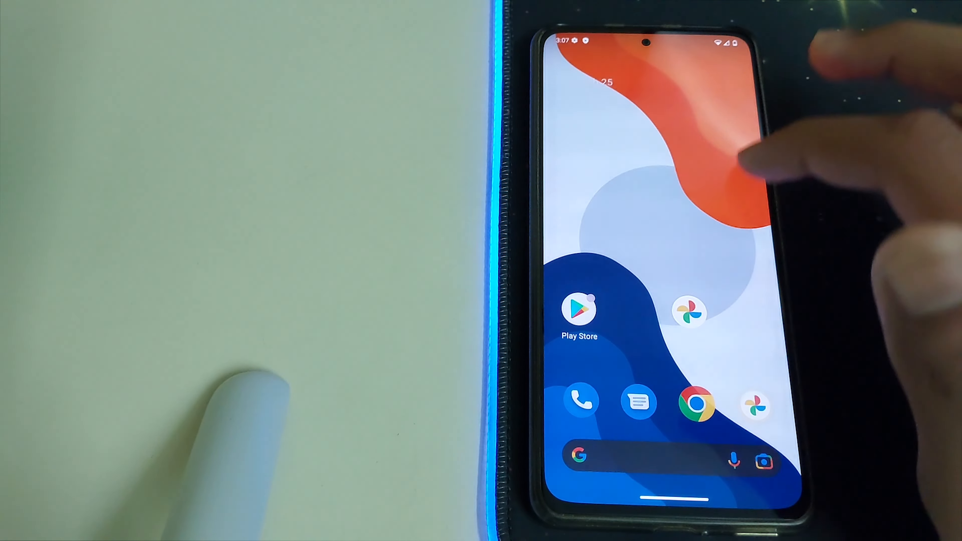
drag(651, 37, 650, 246)
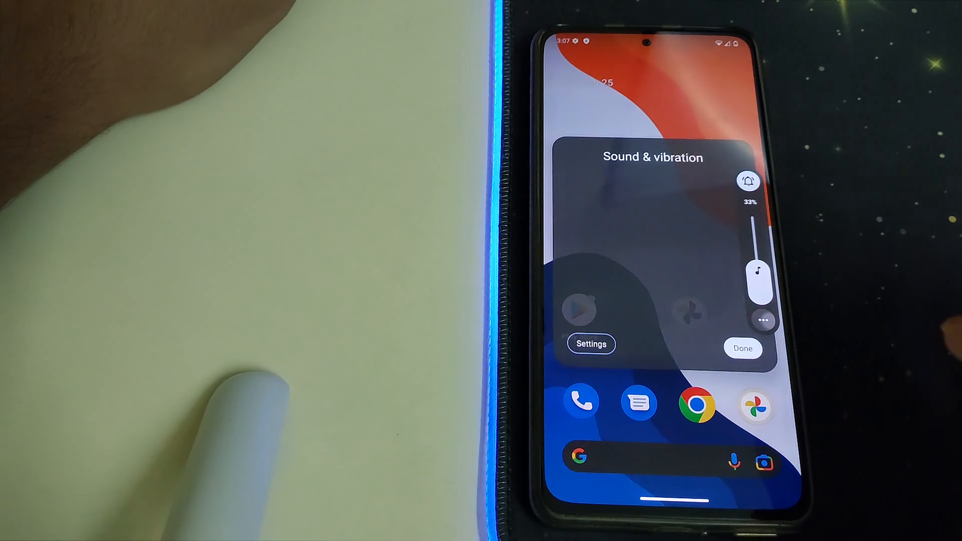
click(591, 344)
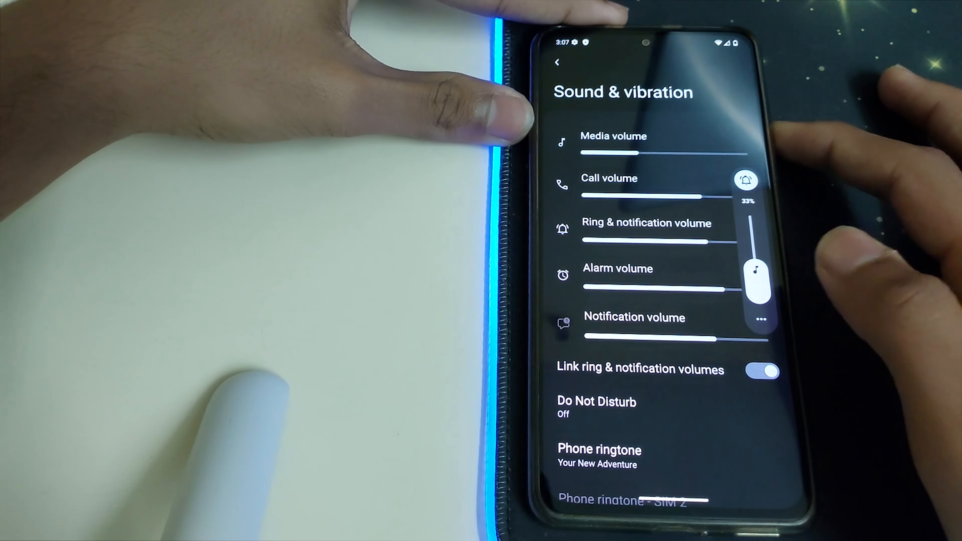
click(599, 456)
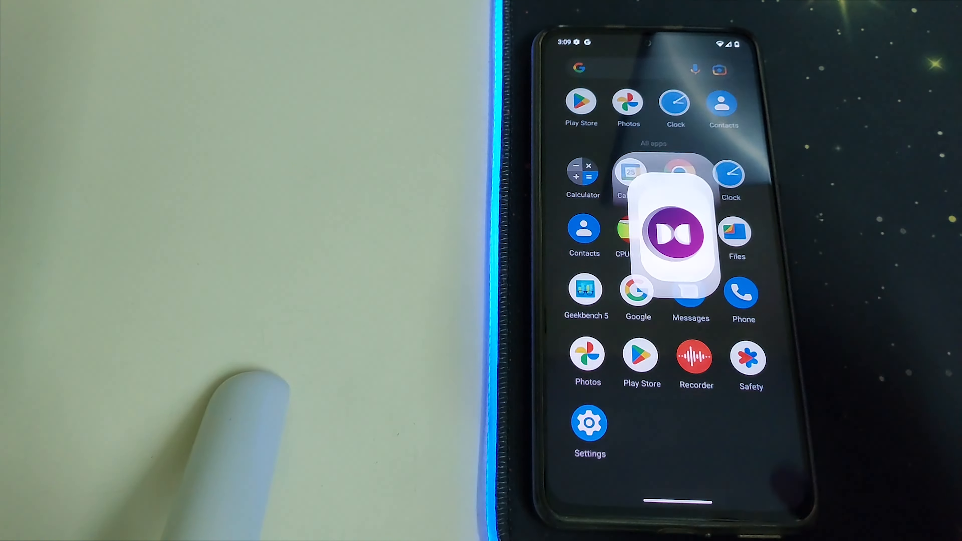
Step: Run Geekbench 5 CPU benchmark scoring 951 single-core / 2859 multi-core and view the single-core comparison
click(674, 236)
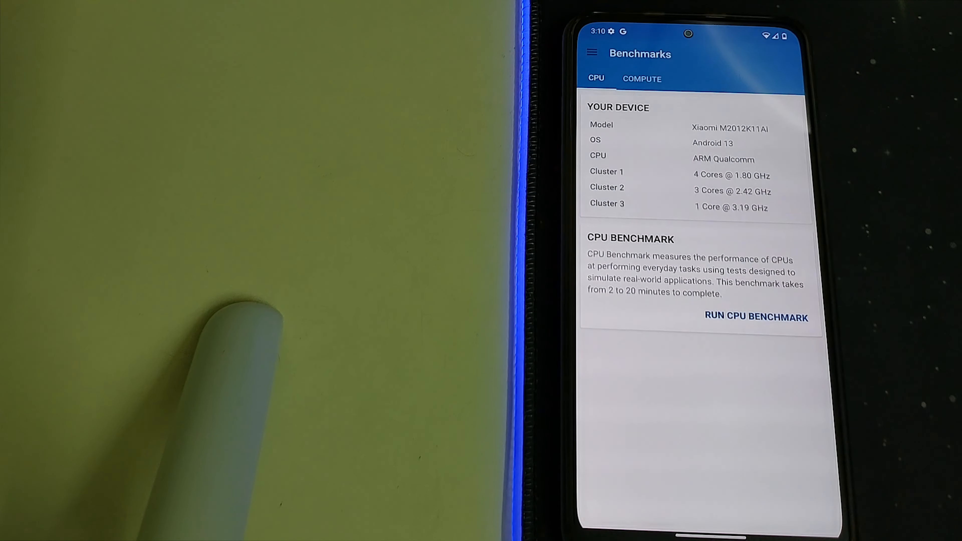
click(756, 316)
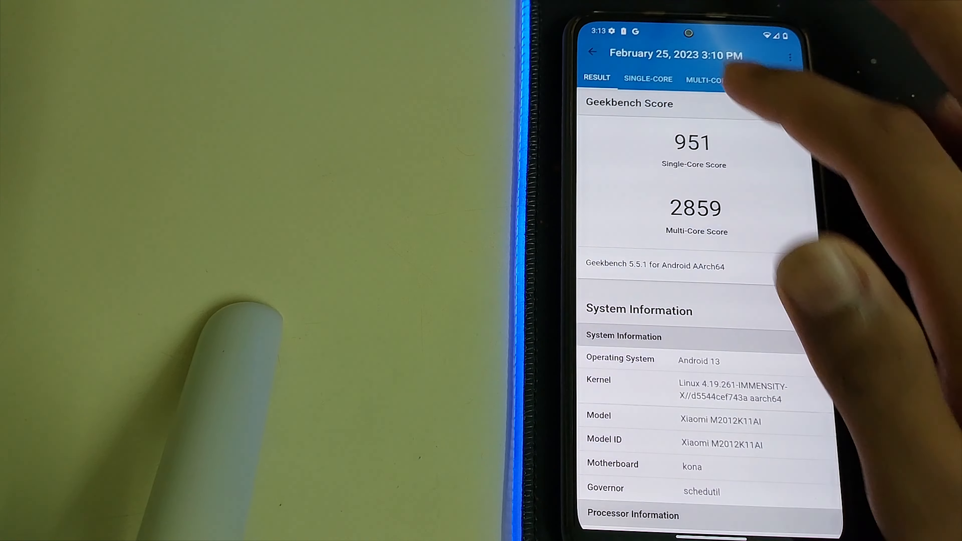
click(648, 79)
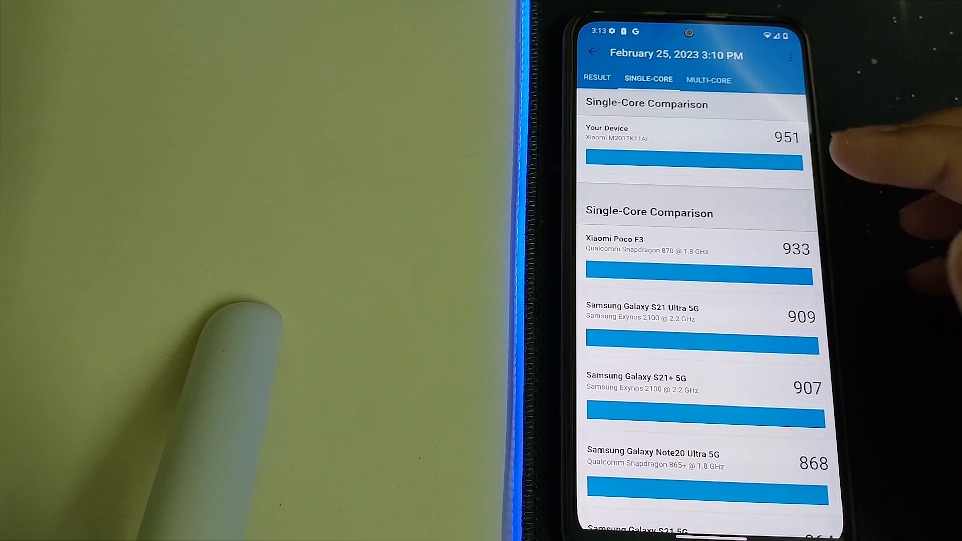
click(707, 79)
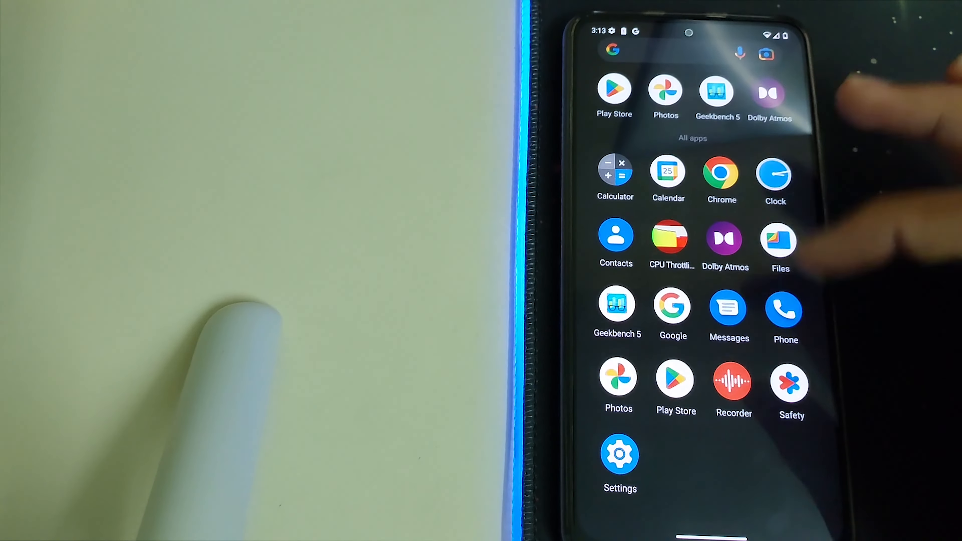
Step: Run CPU Throttling Test sustaining about 212,893 GIPS, then bring up the home screen long-press menu
click(670, 240)
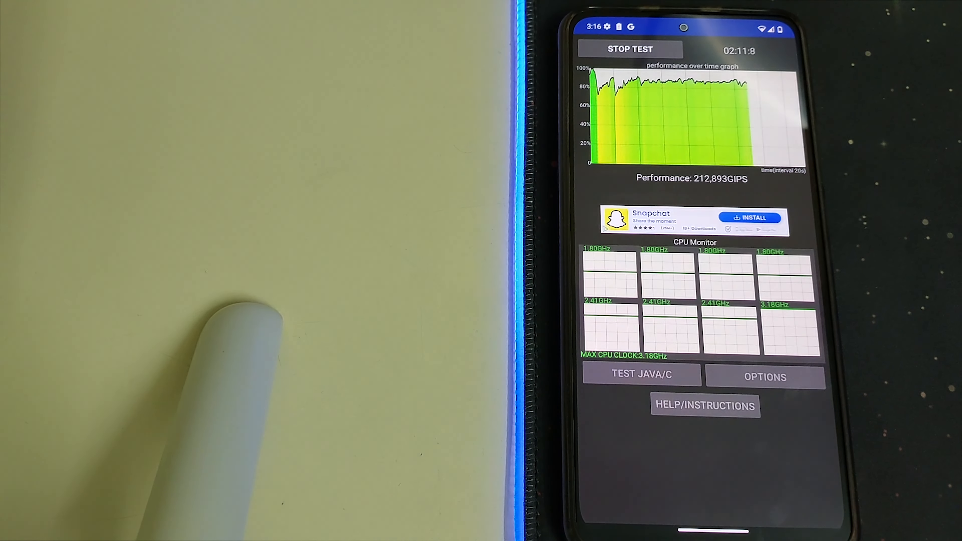
click(630, 49)
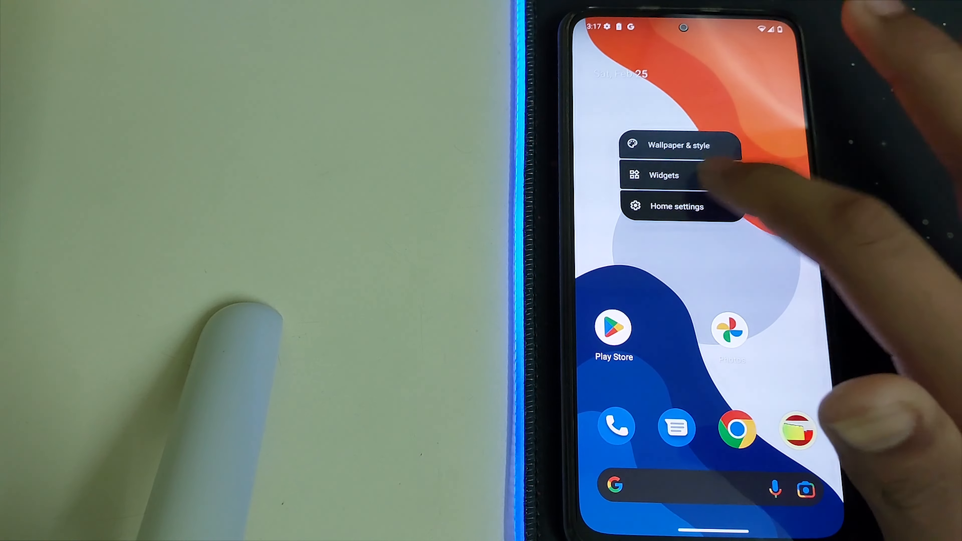
click(663, 175)
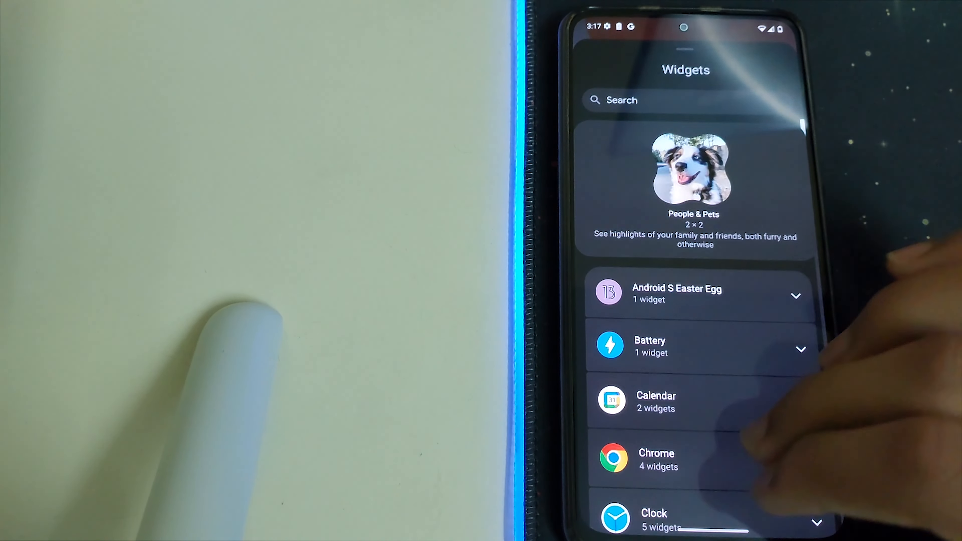
scroll(down, 3)
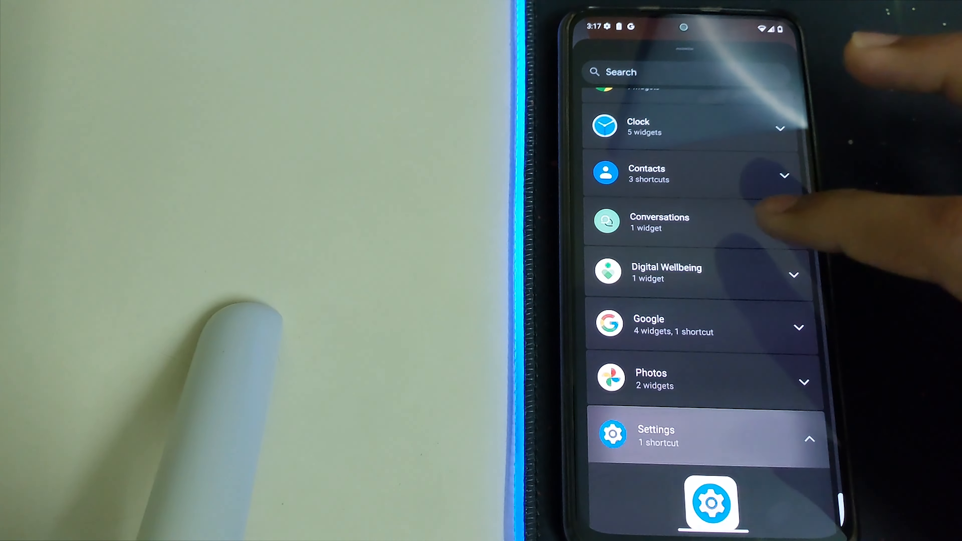
scroll(down, 3)
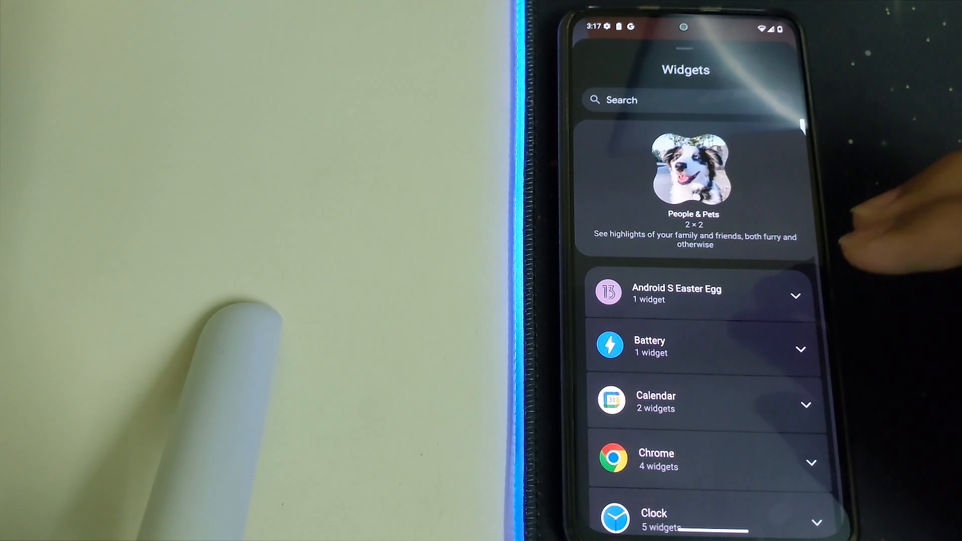
click(703, 346)
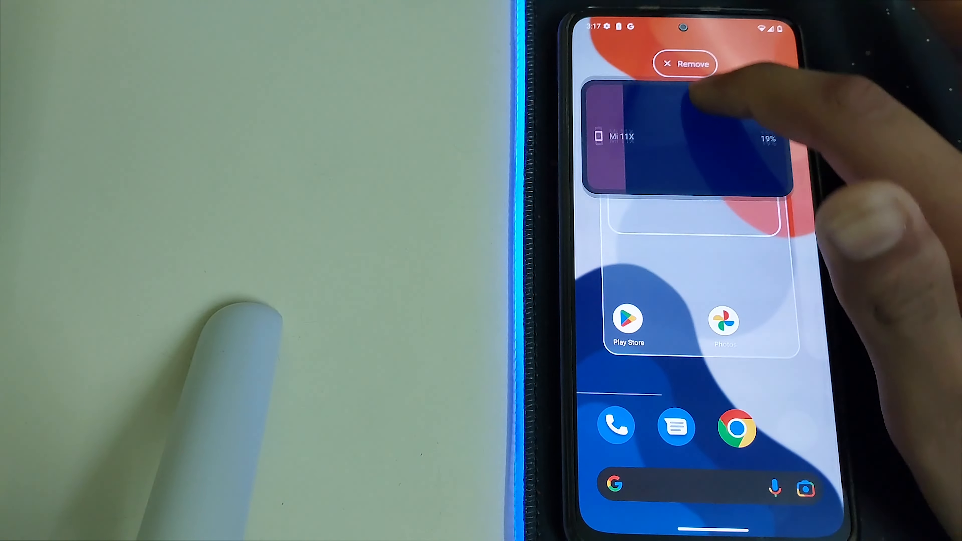
click(686, 63)
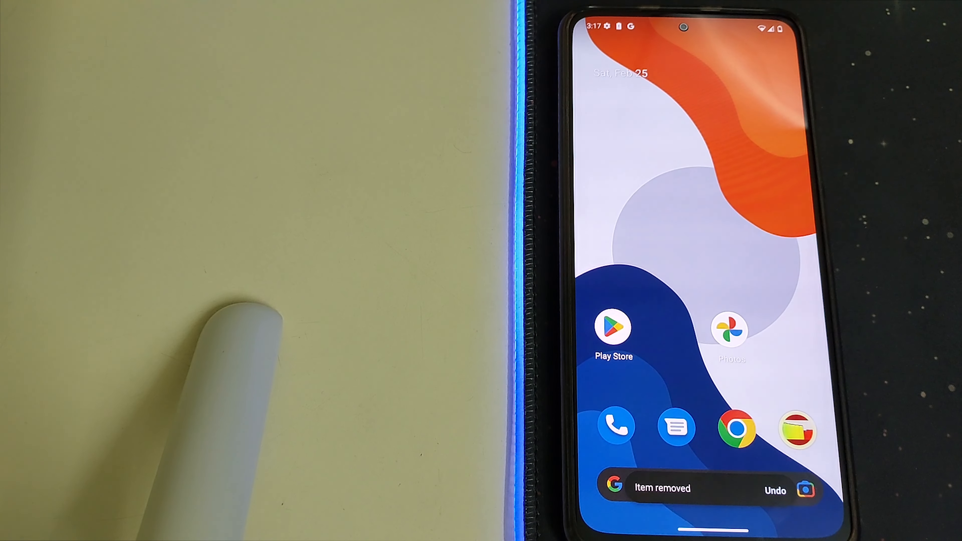